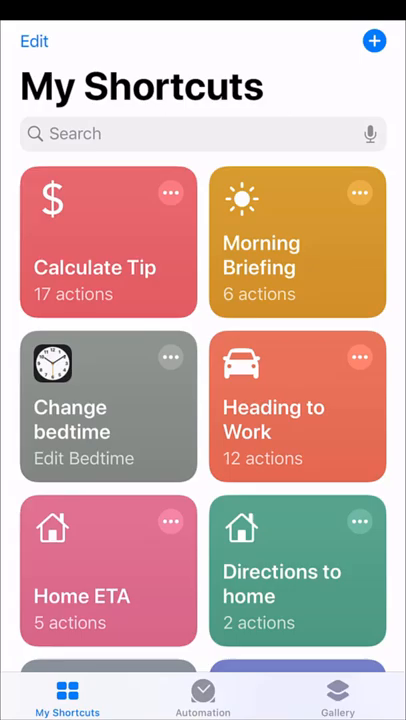
Go to Automation, then open the Gallery of ready-made shortcuts.
{"action": "left_click", "coordinate": [202, 693]}
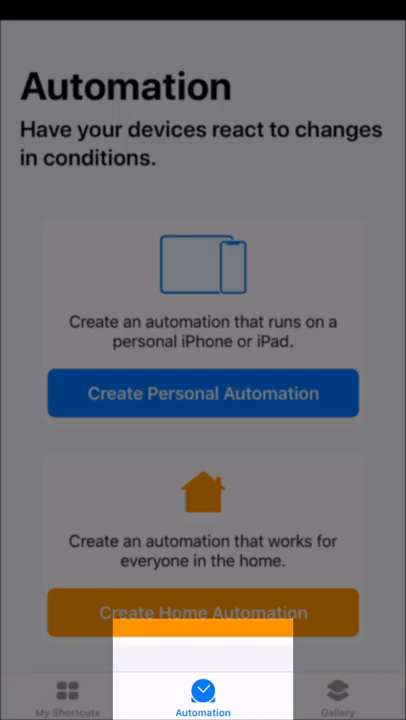
{"action": "left_click", "coordinate": [337, 695]}
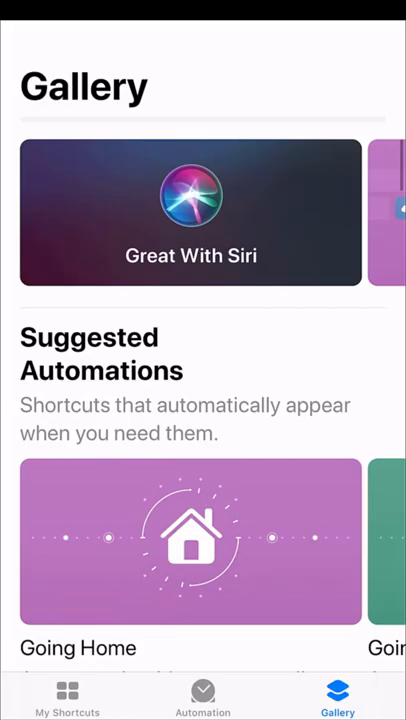
Scroll the Gallery and open Dinner Time from the Great With Siri collection.
{"action": "scroll", "scroll_direction": "down", "scroll_amount": 3}
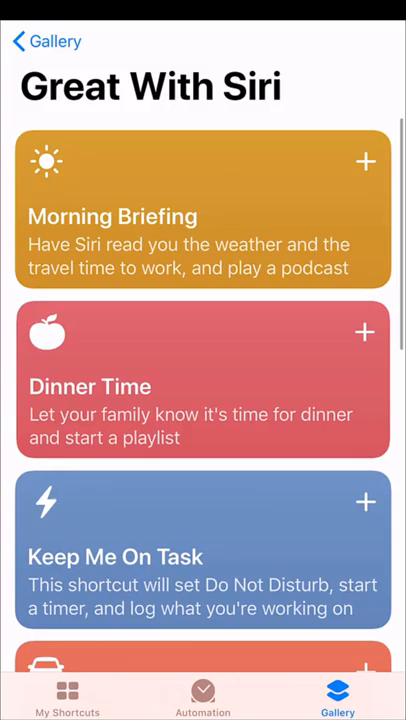
{"action": "left_click", "coordinate": [202, 383]}
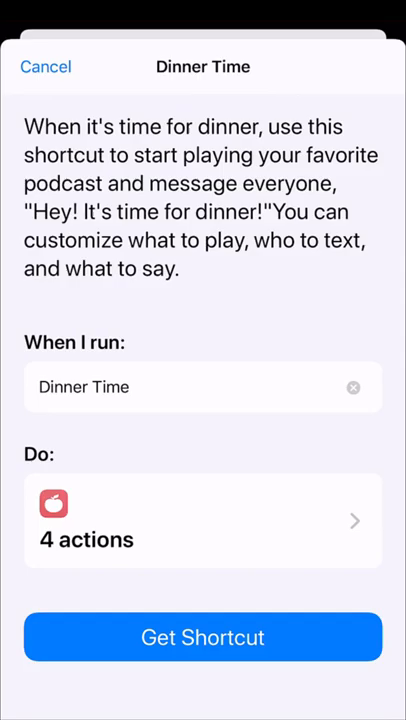
Get the Dinner Time shortcut, reaching its music device setup question.
{"action": "left_click", "coordinate": [202, 520]}
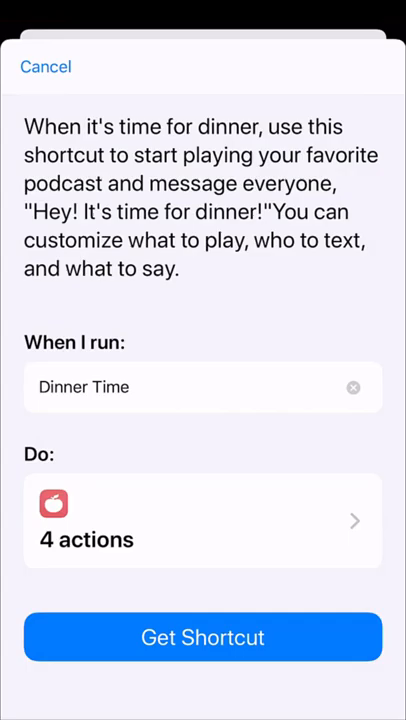
{"action": "left_click", "coordinate": [203, 637]}
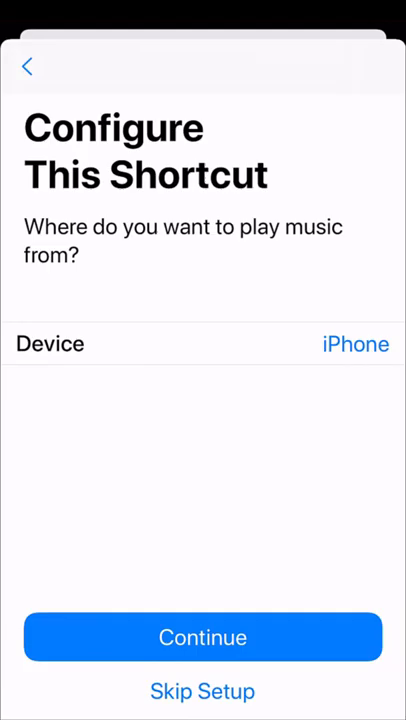
Set Dinner Time's music playback device to iPhone and finish setup.
{"action": "left_click", "coordinate": [355, 344]}
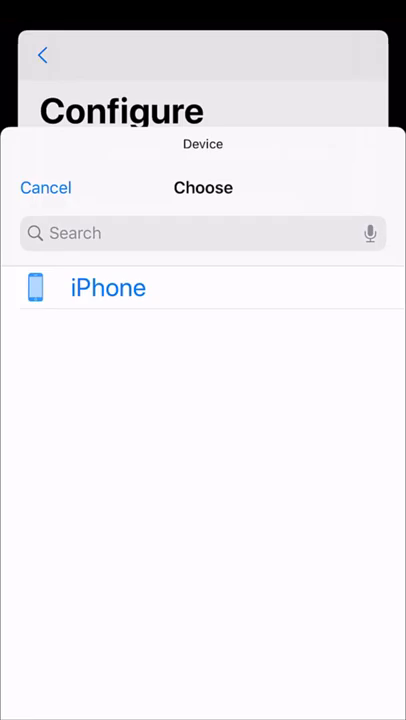
{"action": "left_click", "coordinate": [108, 287]}
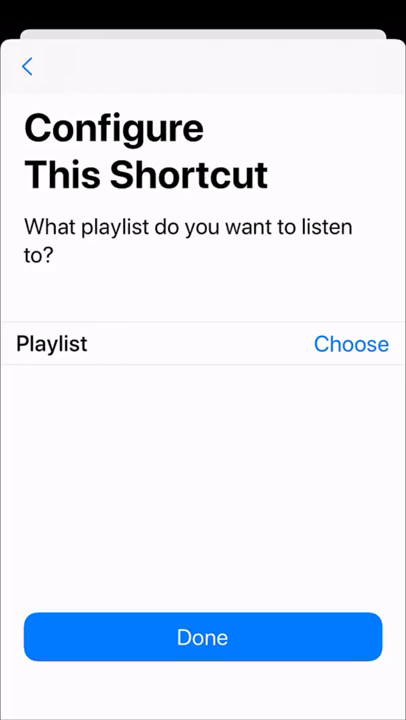
{"action": "left_click", "coordinate": [350, 343]}
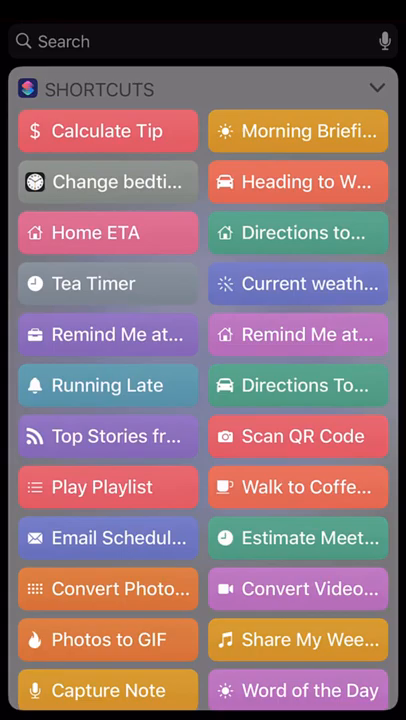
{"action": "scroll", "scroll_direction": "down", "scroll_amount": 3}
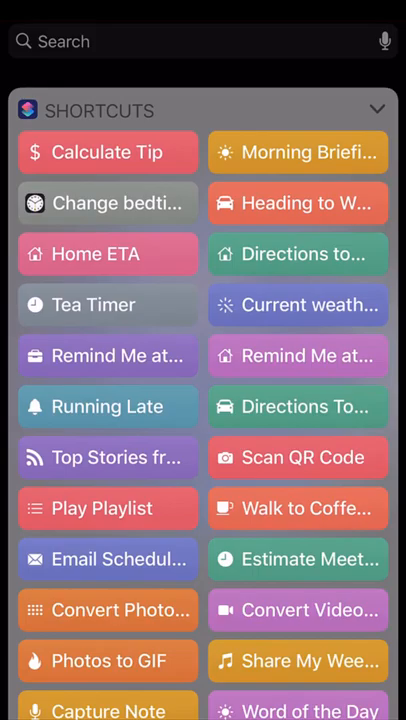
{"action": "left_click", "coordinate": [297, 487]}
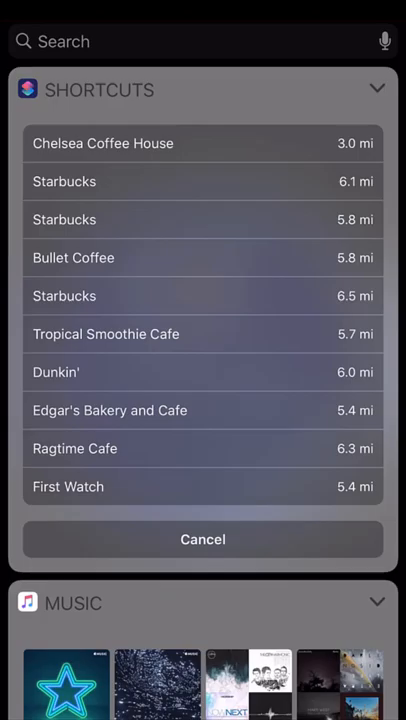
{"action": "left_click", "coordinate": [202, 539]}
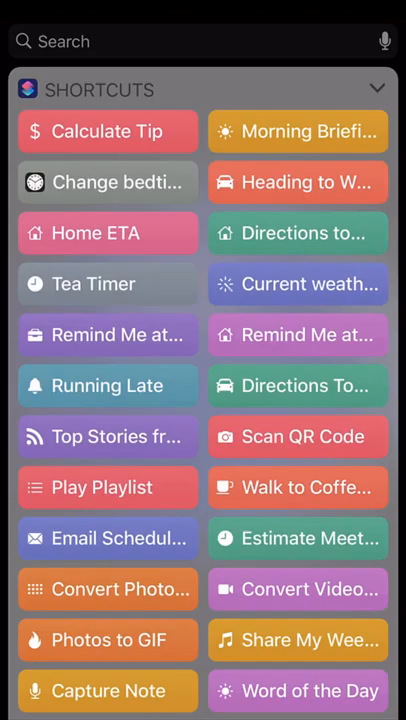
Run Calculate Tip from the widget with a bill amount of 52.85.
{"action": "left_click", "coordinate": [107, 131]}
{"action": "type", "text": "52.85"}
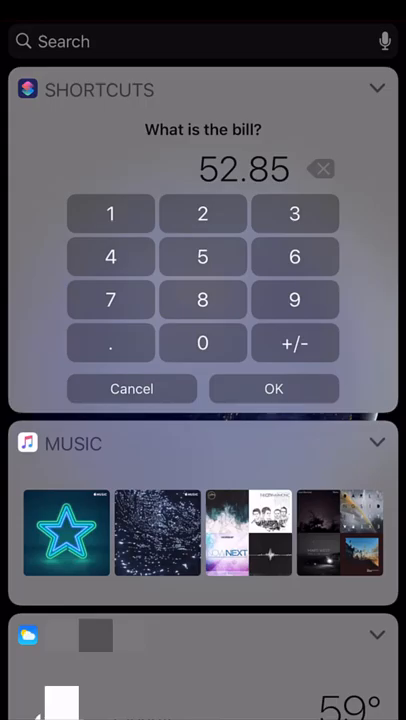
{"action": "left_click", "coordinate": [273, 388]}
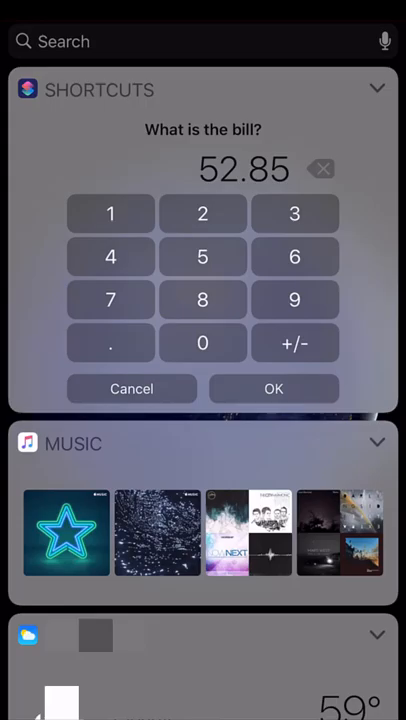